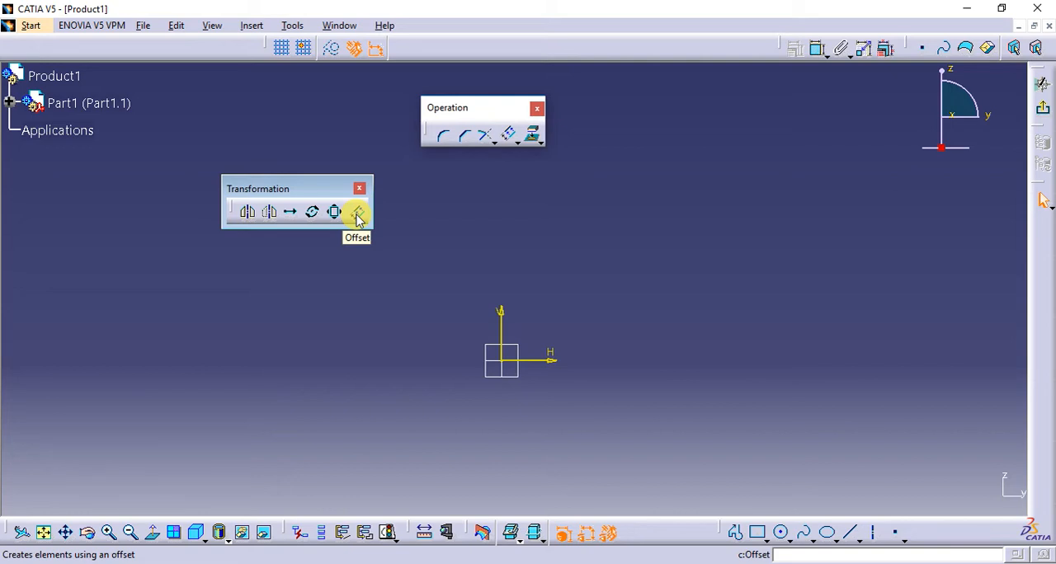
{"action": "mouse_move", "coordinate": [736, 532]}
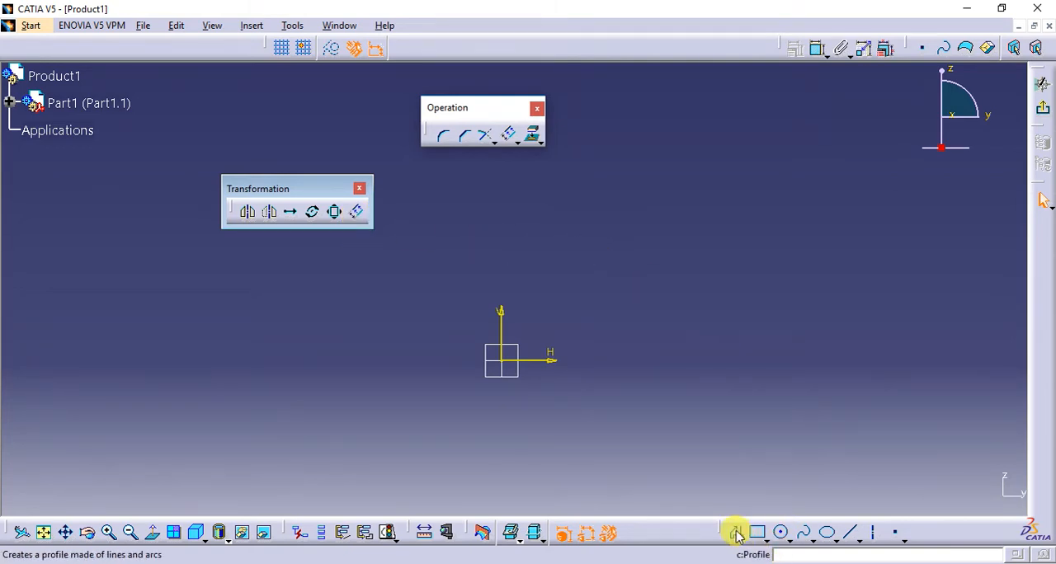
Draw a rectangle by two corners above and to the right of the origin
{"action": "left_click", "coordinate": [755, 532]}
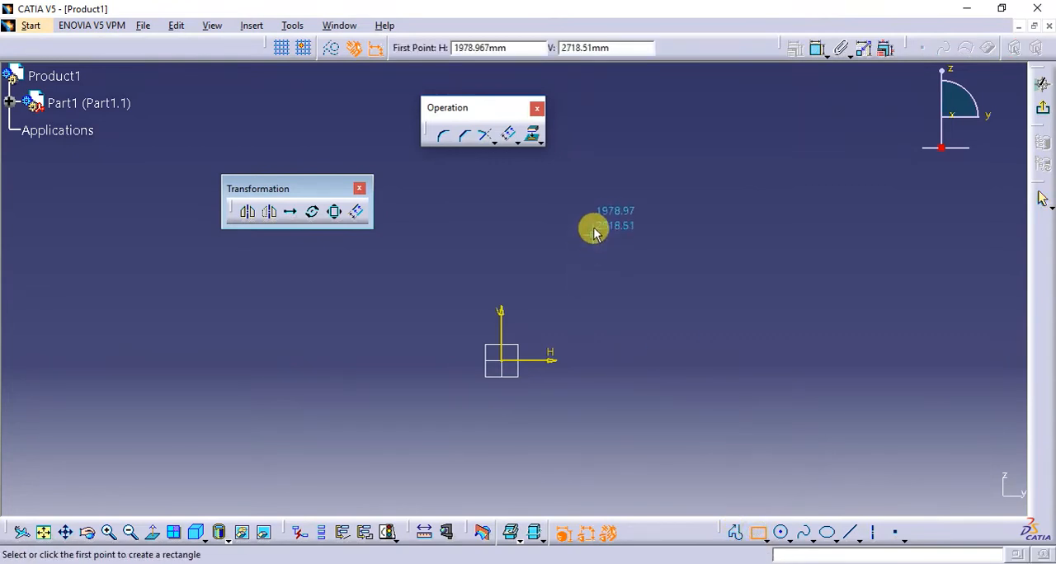
{"action": "left_click", "coordinate": [593, 231]}
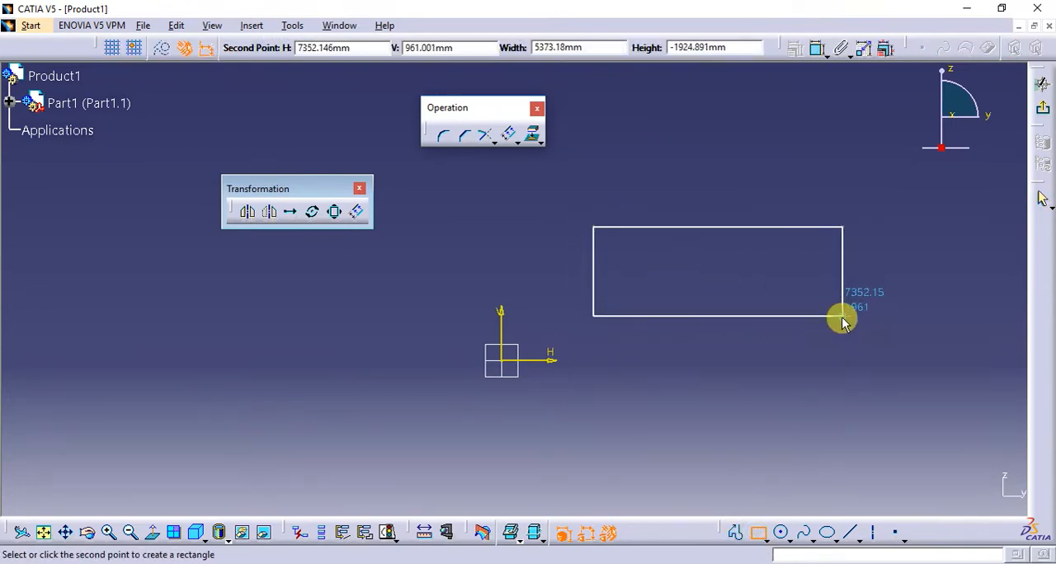
{"action": "left_click", "coordinate": [841, 320]}
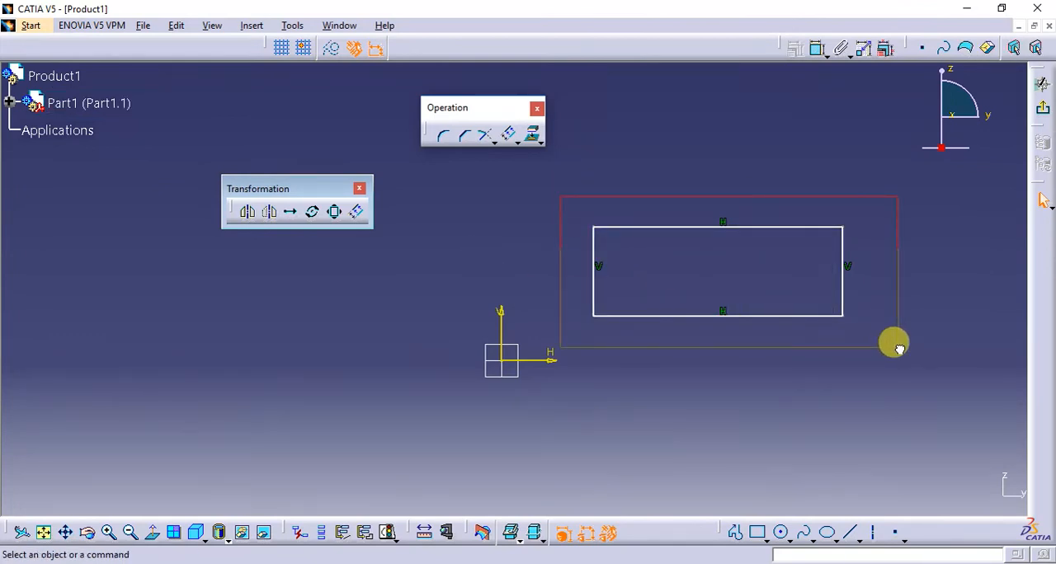
Select the whole rectangle and start an offset copy of it
{"action": "left_click", "coordinate": [895, 345]}
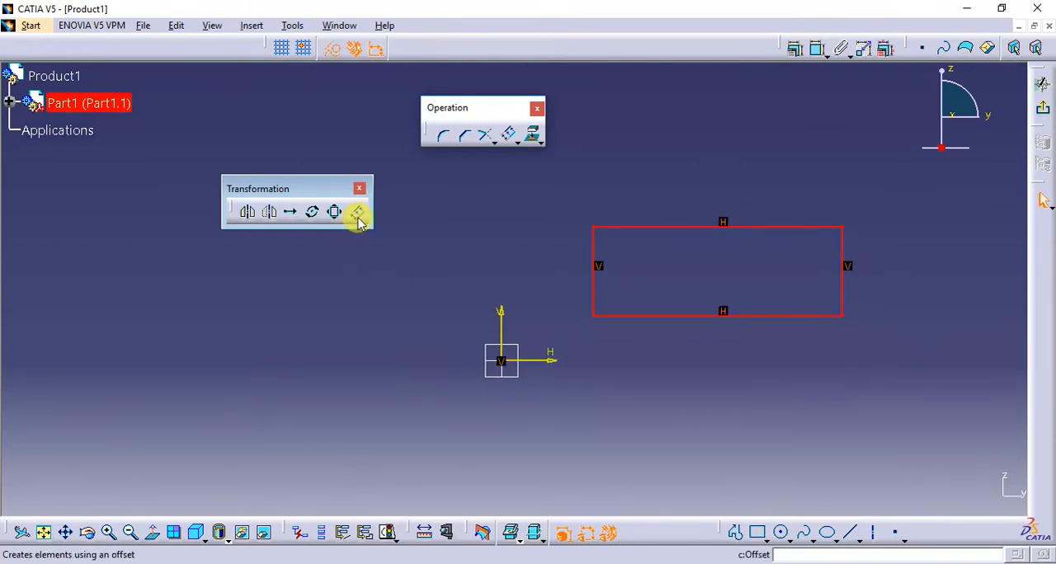
{"action": "left_click", "coordinate": [357, 211]}
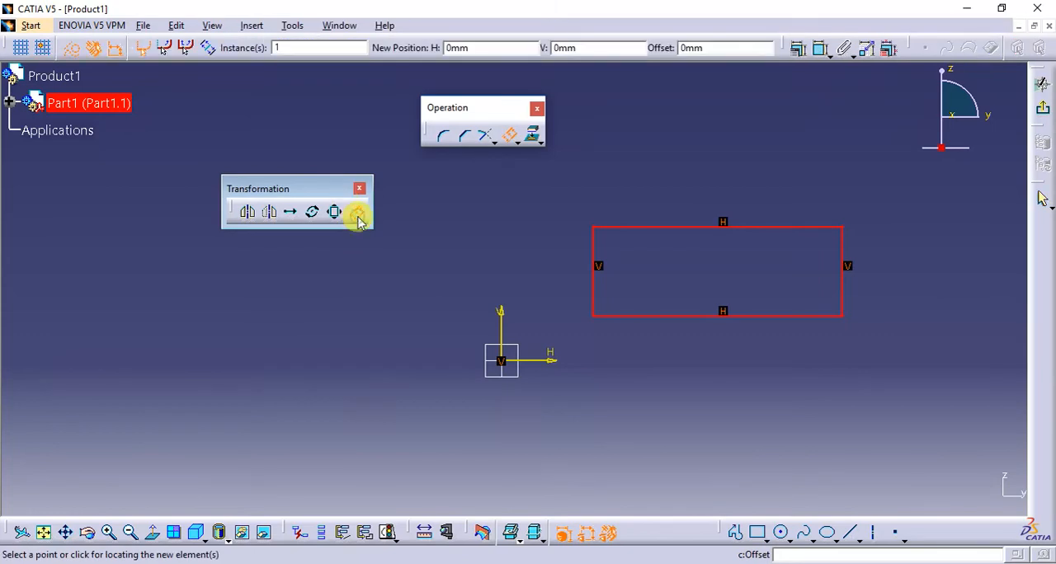
{"action": "mouse_move", "coordinate": [568, 271]}
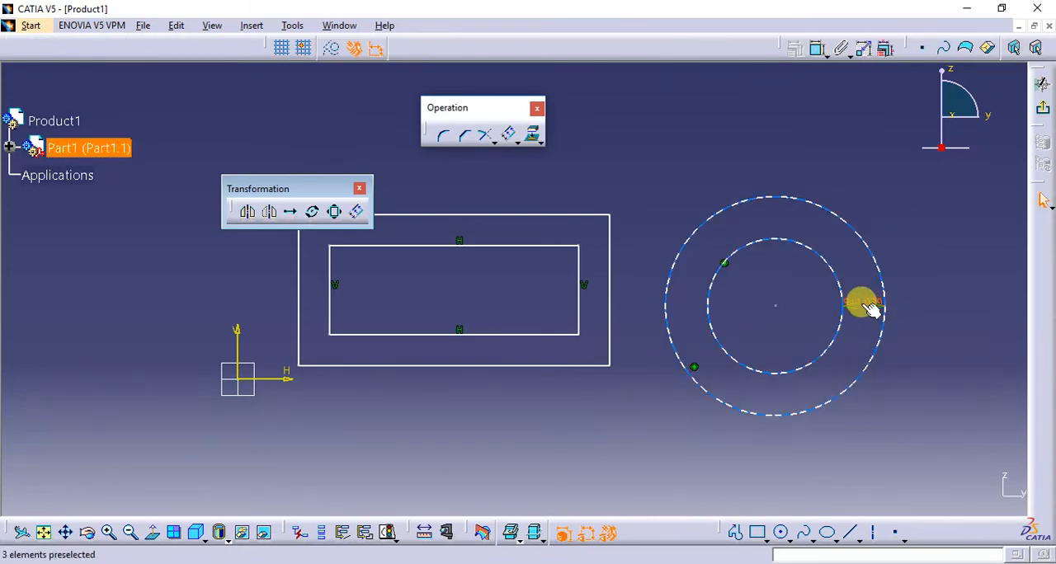
{"action": "mouse_move", "coordinate": [861, 303]}
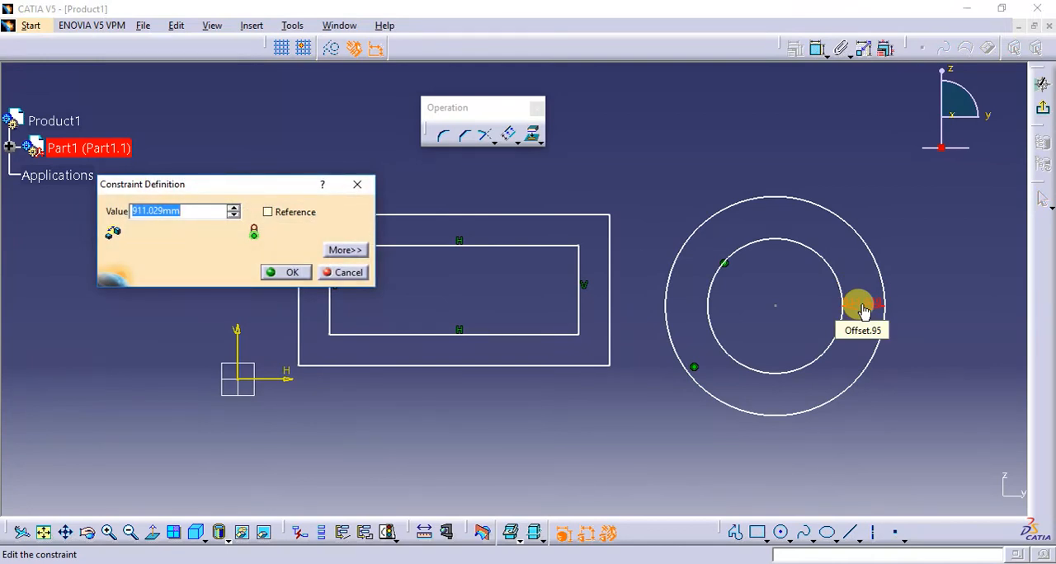
Confirm the edited offset distance between the circle and its concentric offset
{"action": "left_click", "coordinate": [292, 272]}
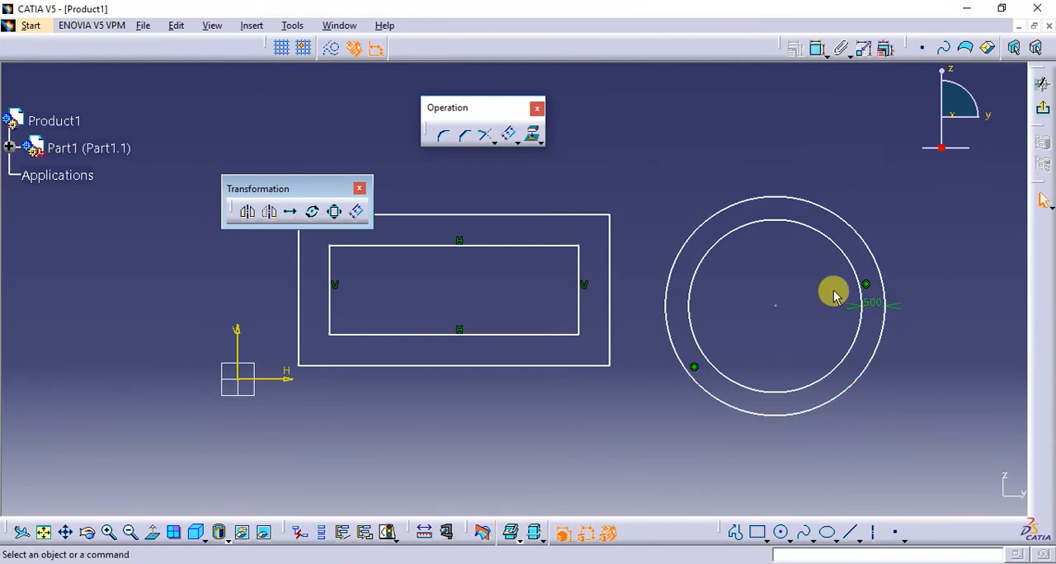
{"action": "mouse_move", "coordinate": [773, 293]}
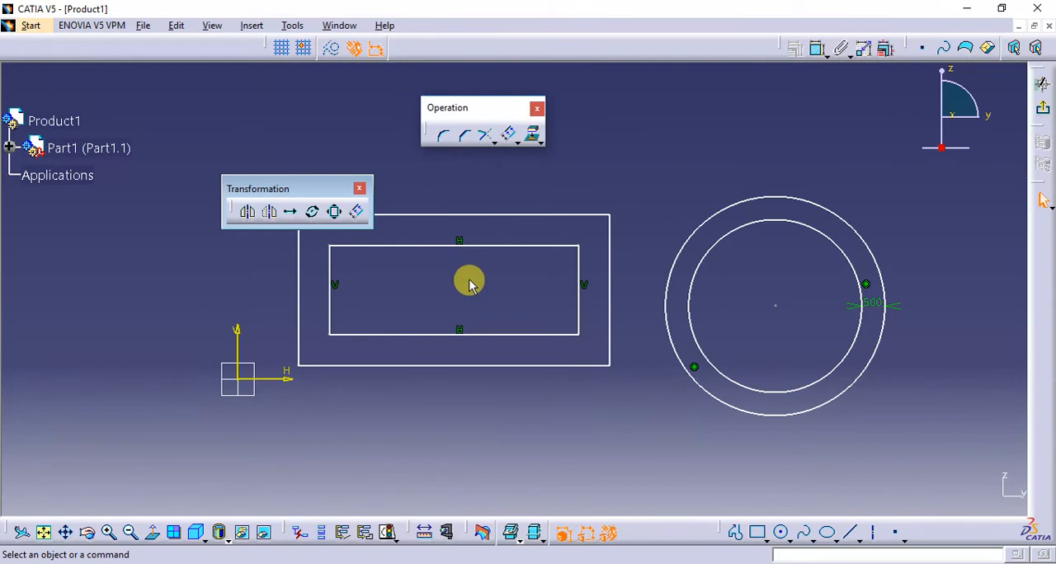
{"action": "mouse_move", "coordinate": [459, 279]}
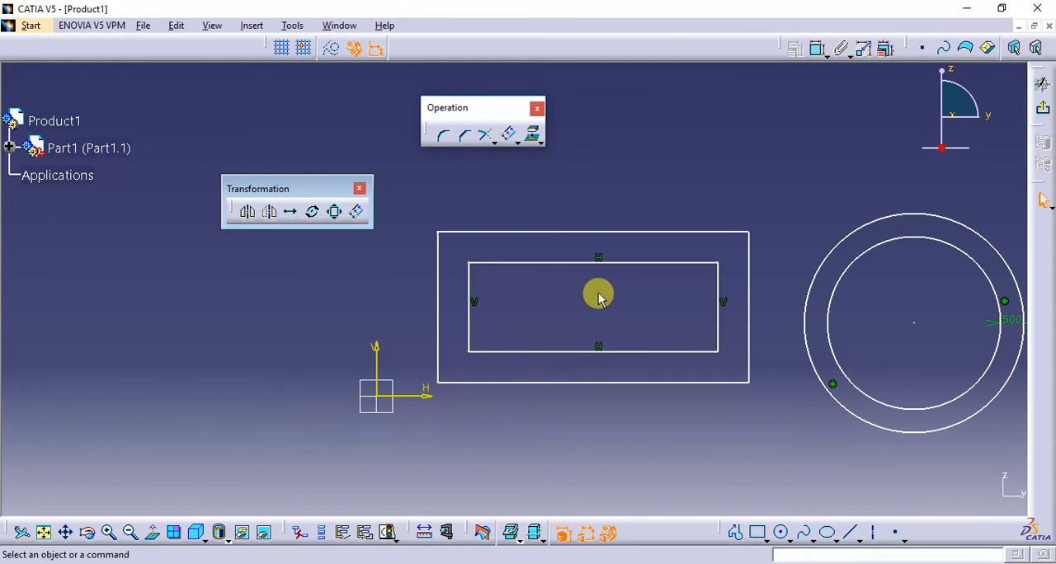
{"action": "mouse_move", "coordinate": [614, 301]}
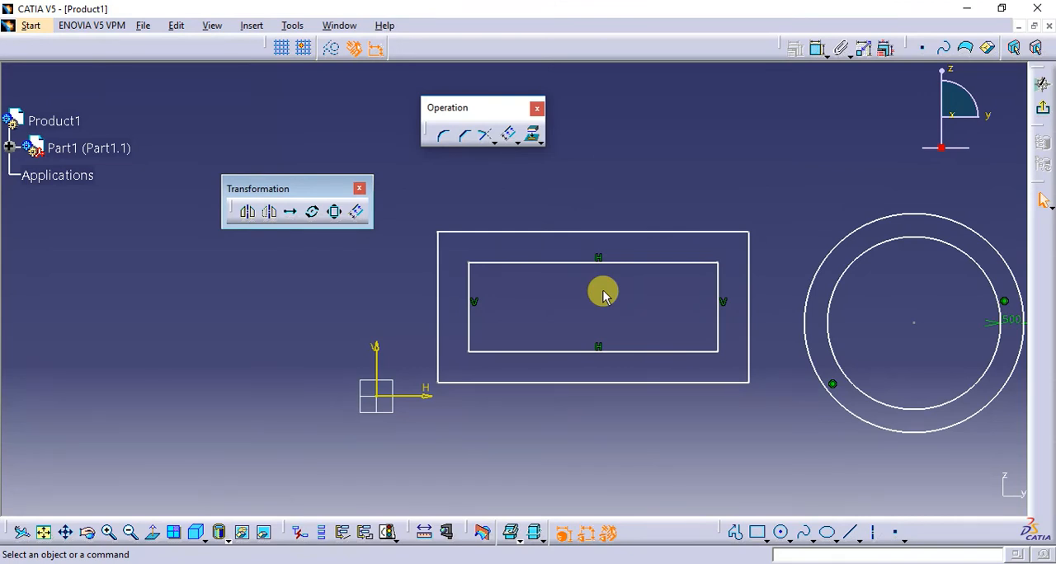
{"action": "mouse_move", "coordinate": [598, 274]}
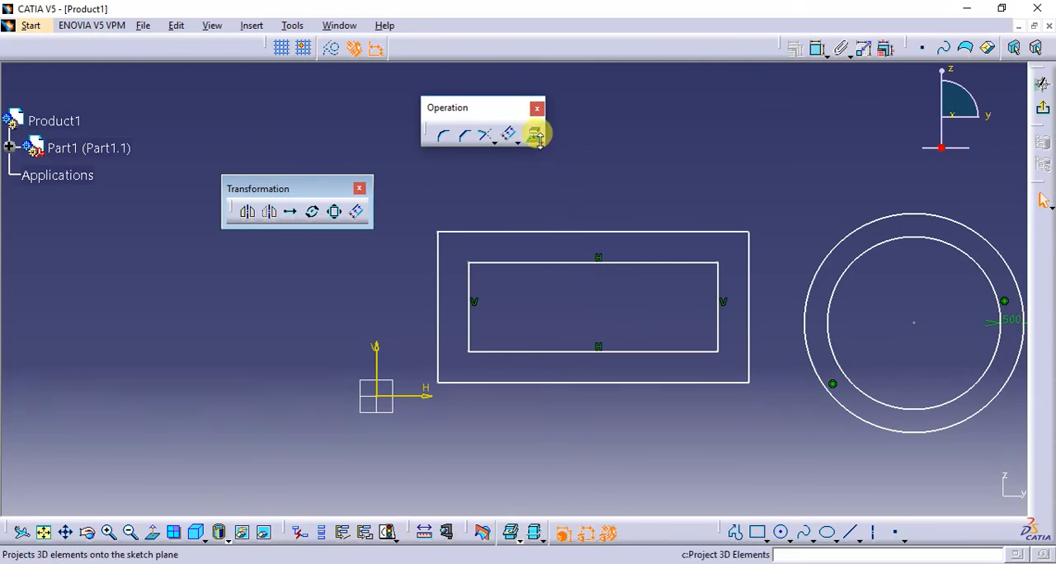
{"action": "mouse_move", "coordinate": [536, 135]}
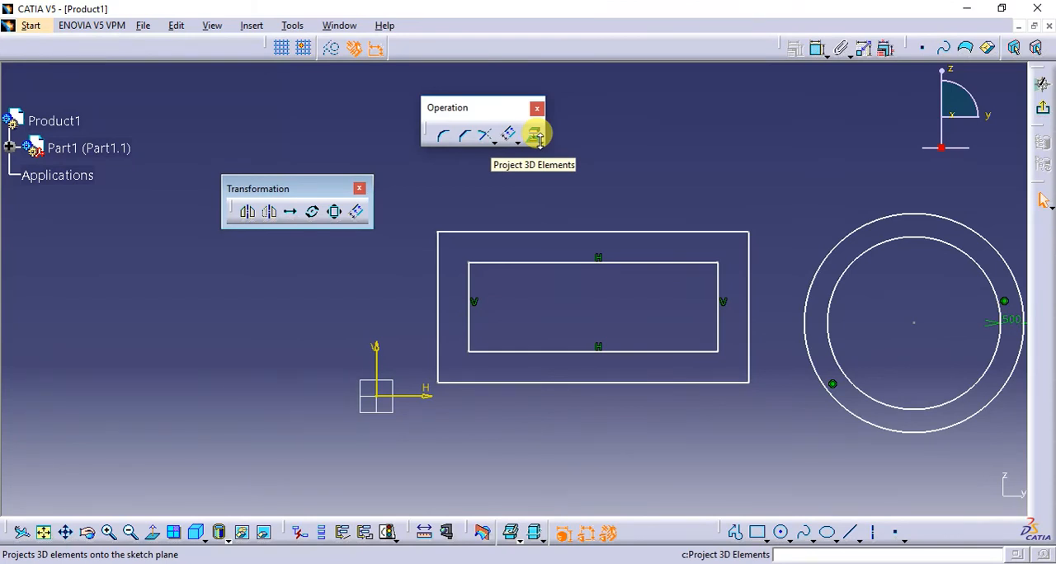
{"action": "mouse_move", "coordinate": [584, 153]}
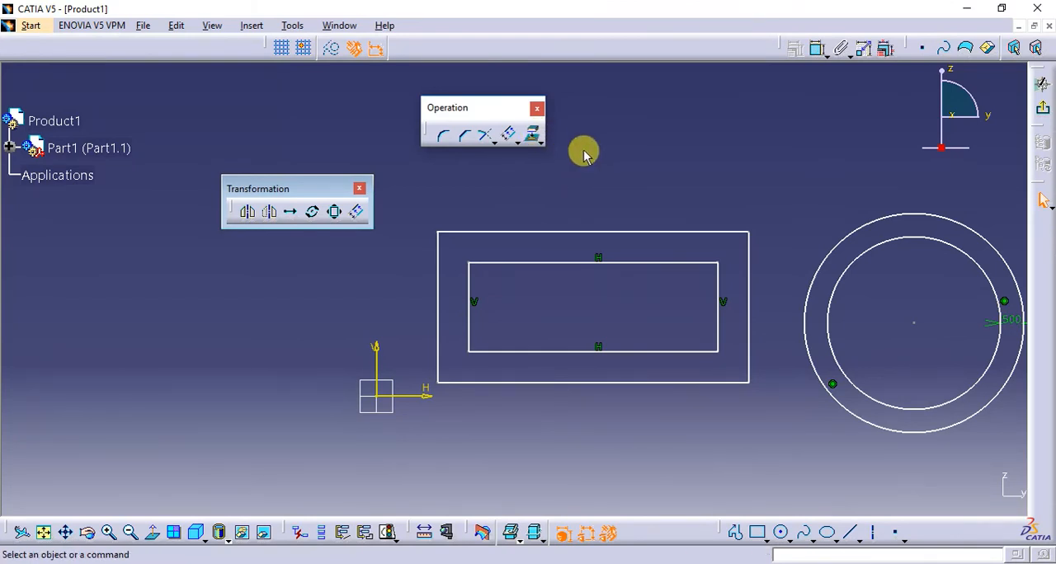